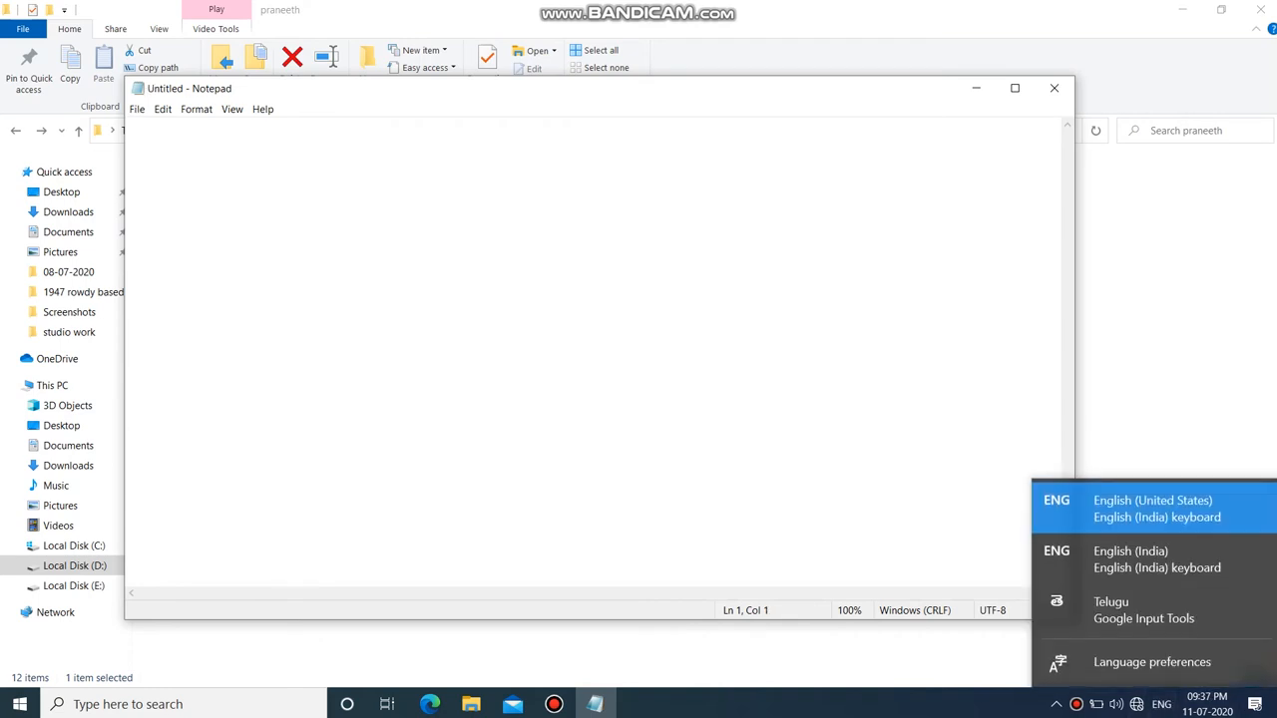
Step: Search for 'notepad' and start a new untitled document with Telugu input
{"action": "type", "text": "notepad"}
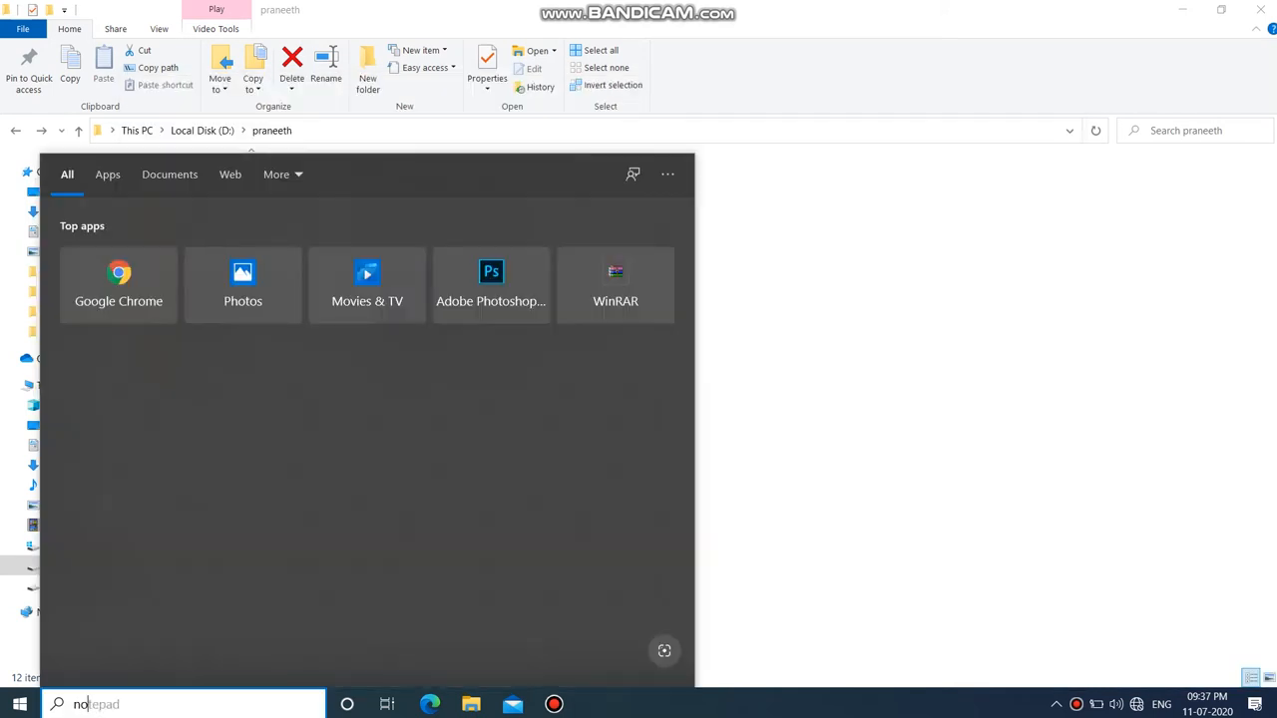
{"action": "type", "text": "notepad"}
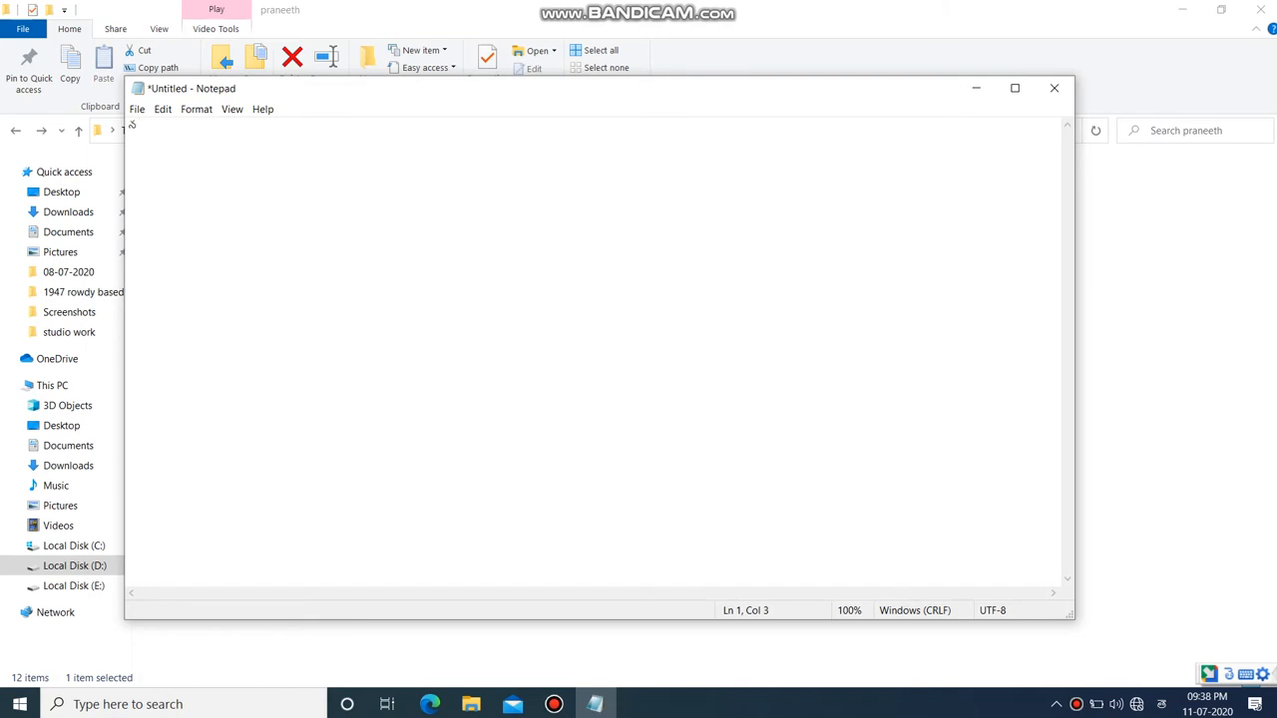
Step: Type the Telugu introduction words 'peru' and 'prani' via phonetic suggestions
{"action": "type", "text": "per"}
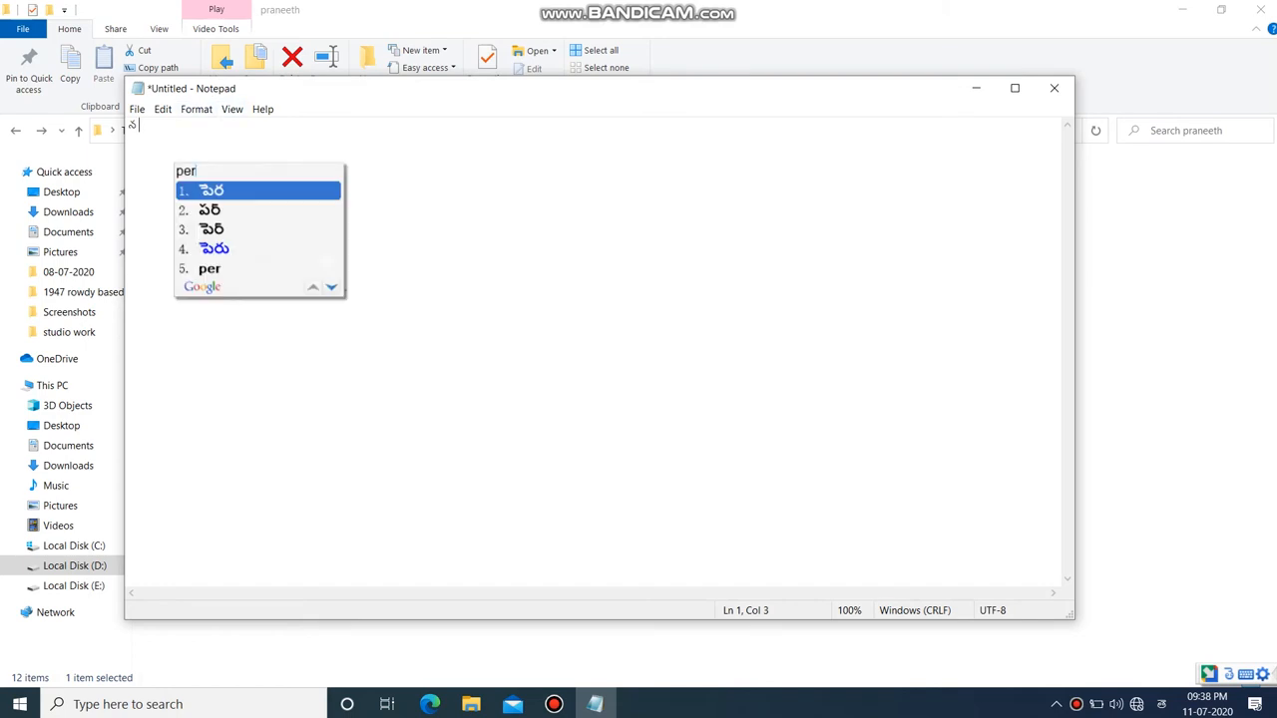
{"action": "key", "text": "Backspace"}
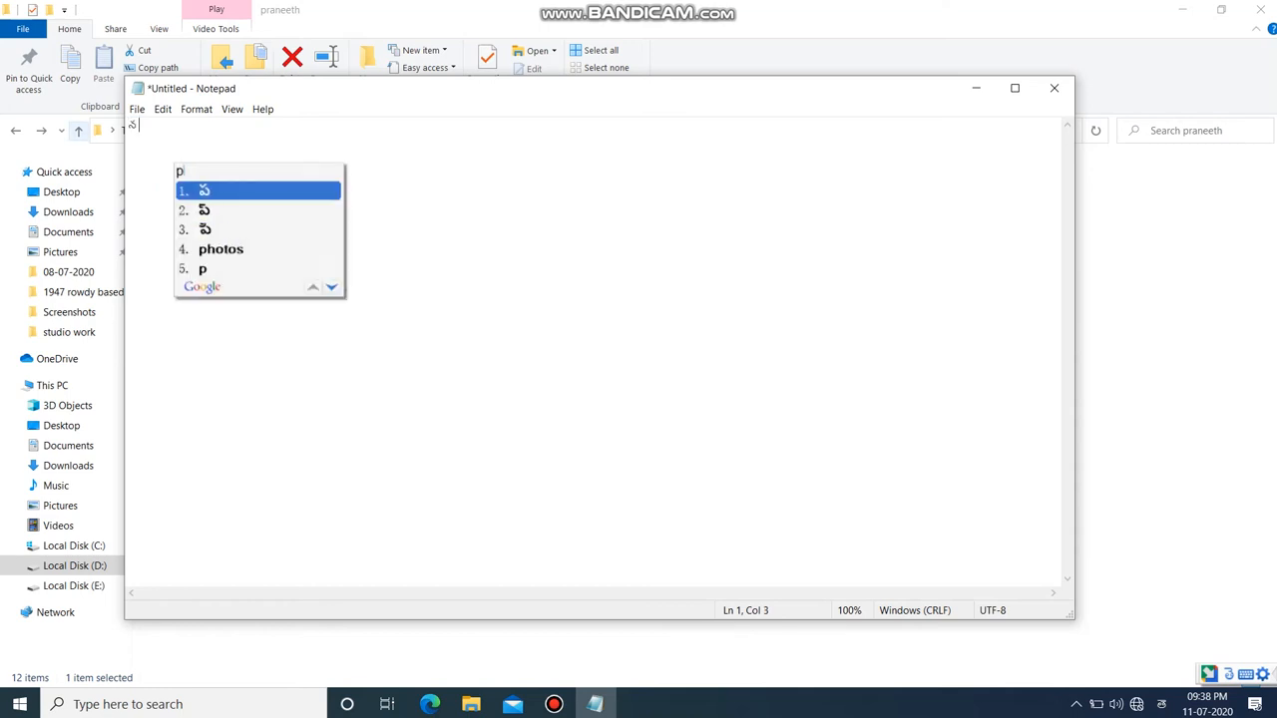
{"action": "type", "text": "eru"}
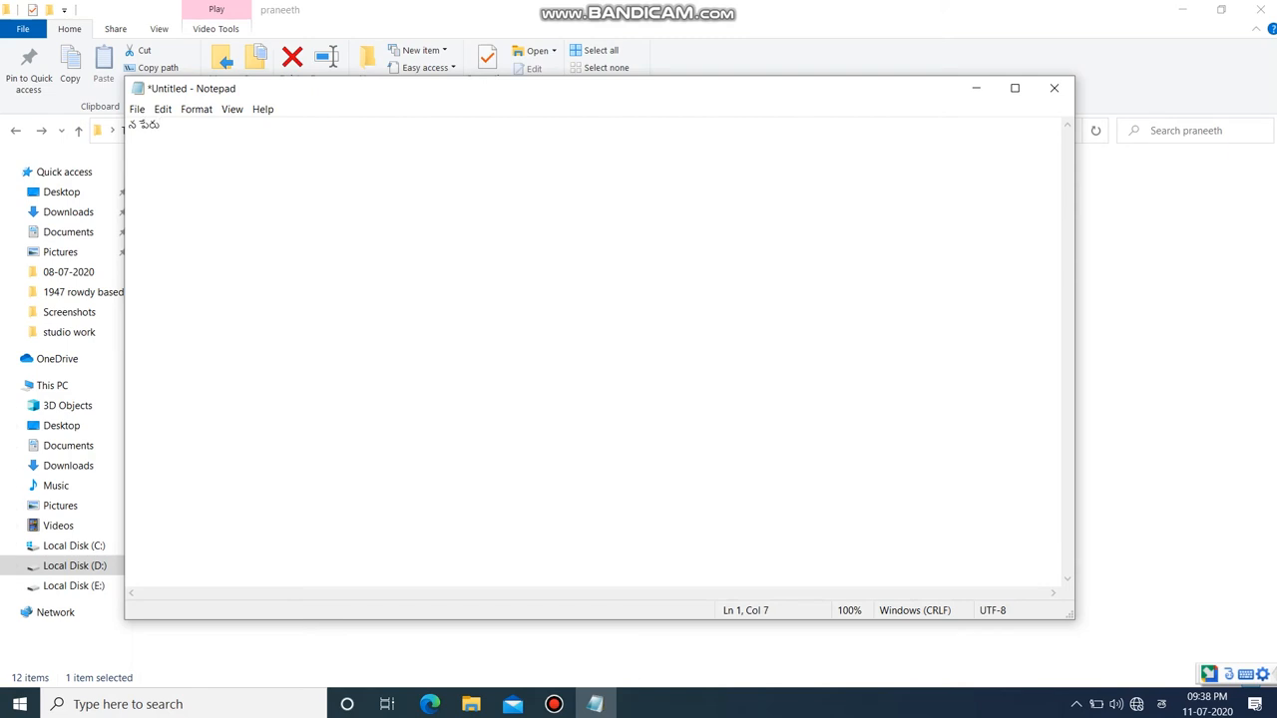
{"action": "type", "text": "prani"}
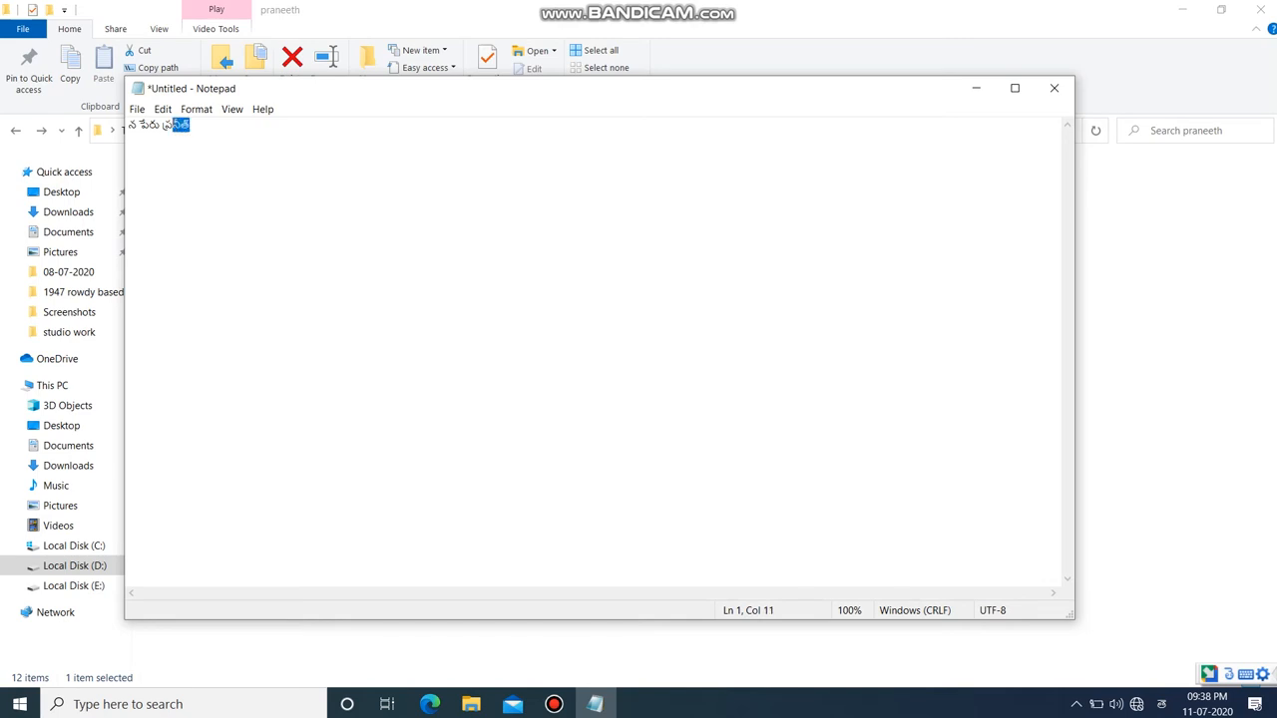
Step: Type the Telugu words for 'welcome to my channel' to complete the line
{"action": "type", "text": "well"}
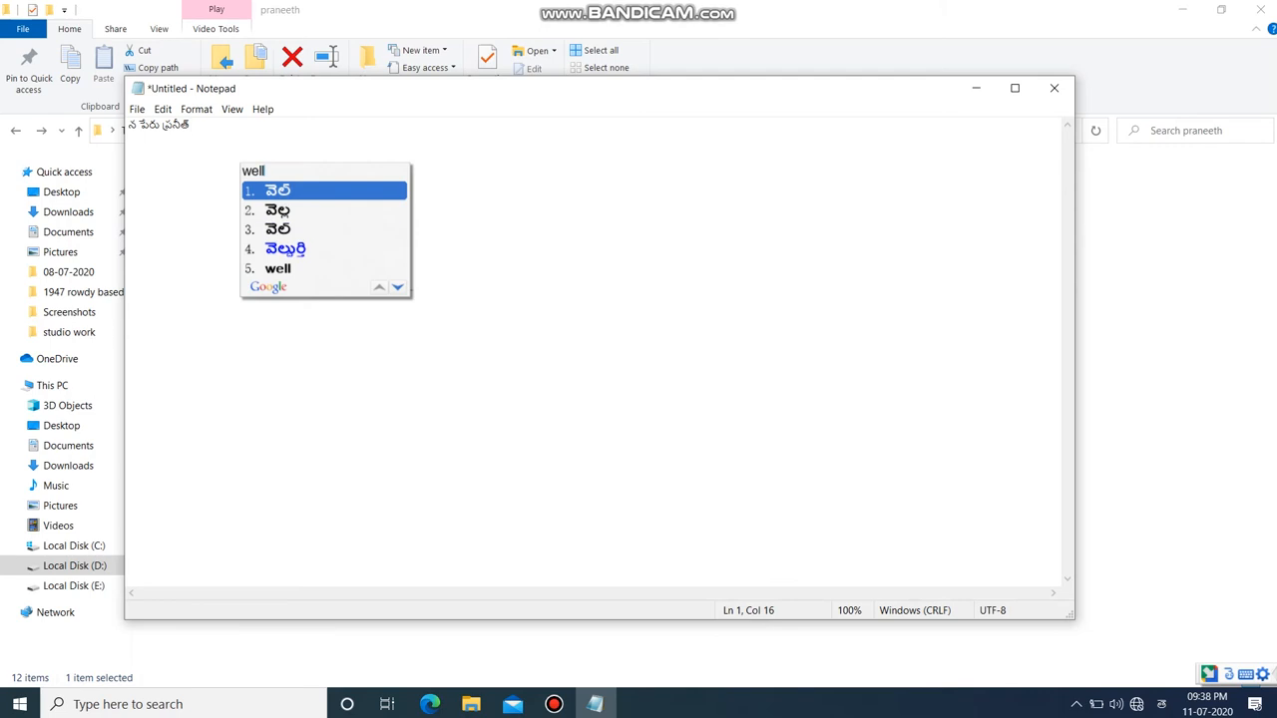
{"action": "type", "text": "come"}
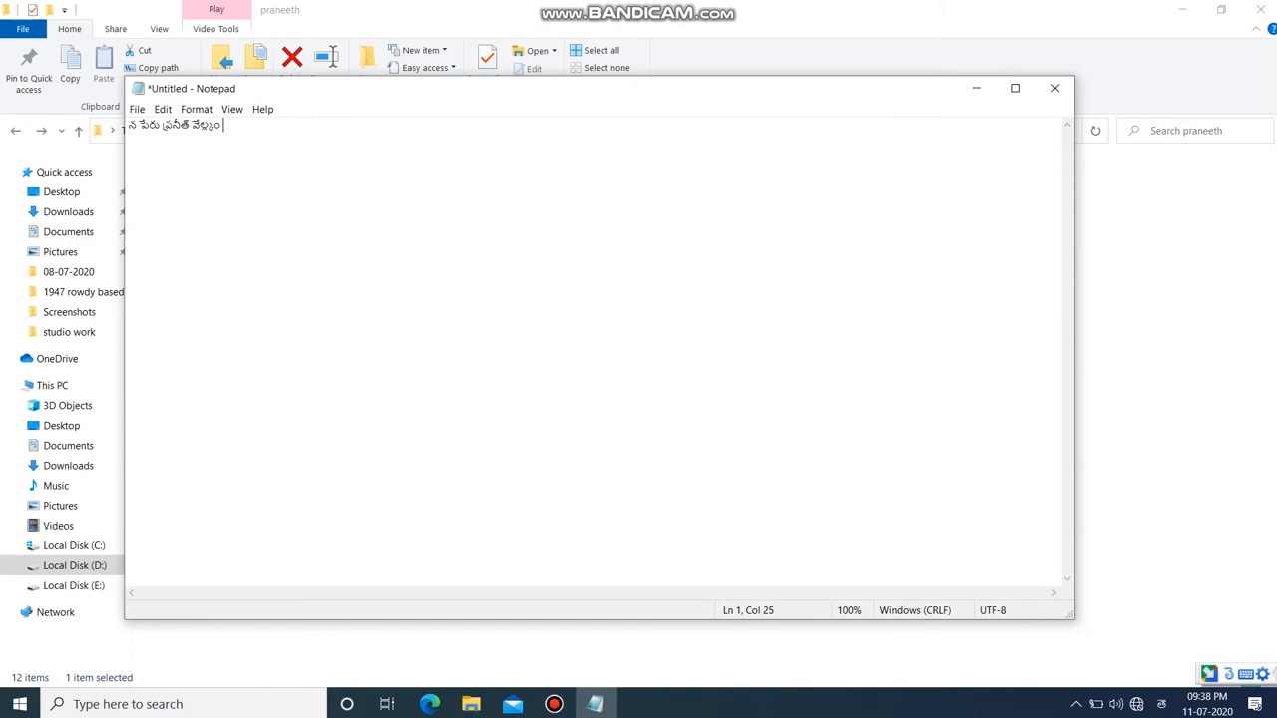
{"action": "type", "text": "too"}
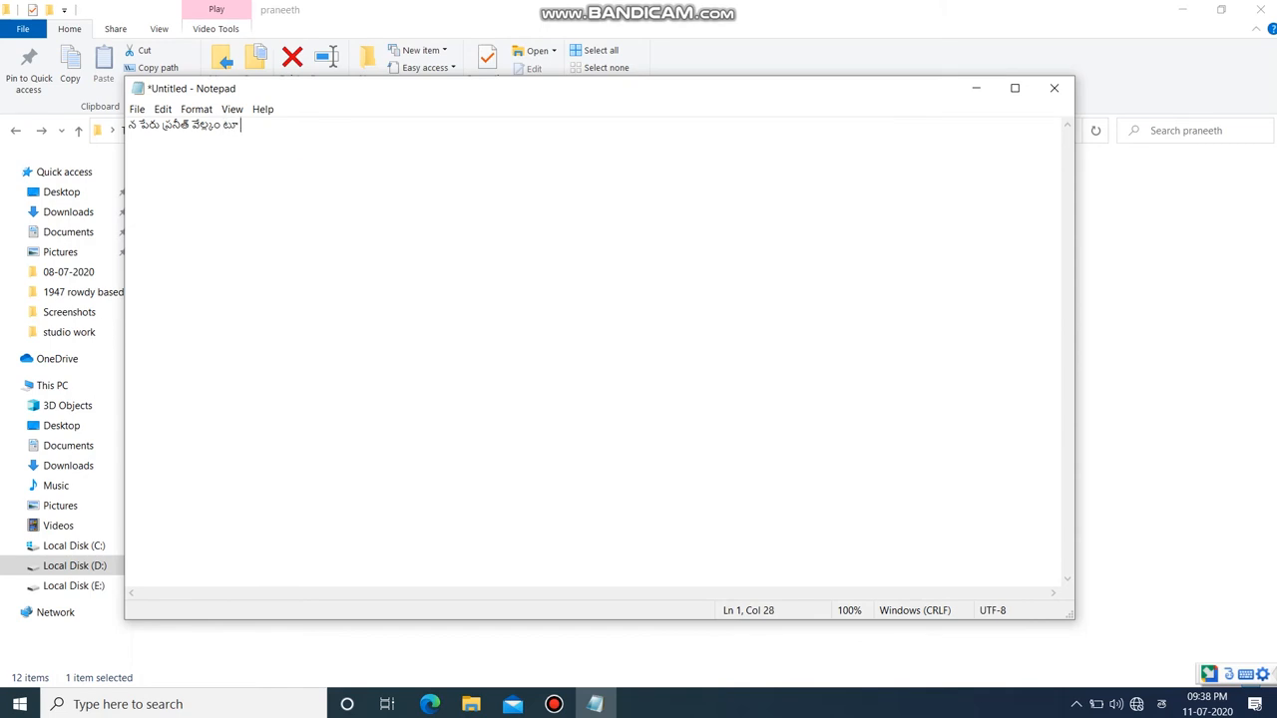
{"action": "type", "text": "టు"}
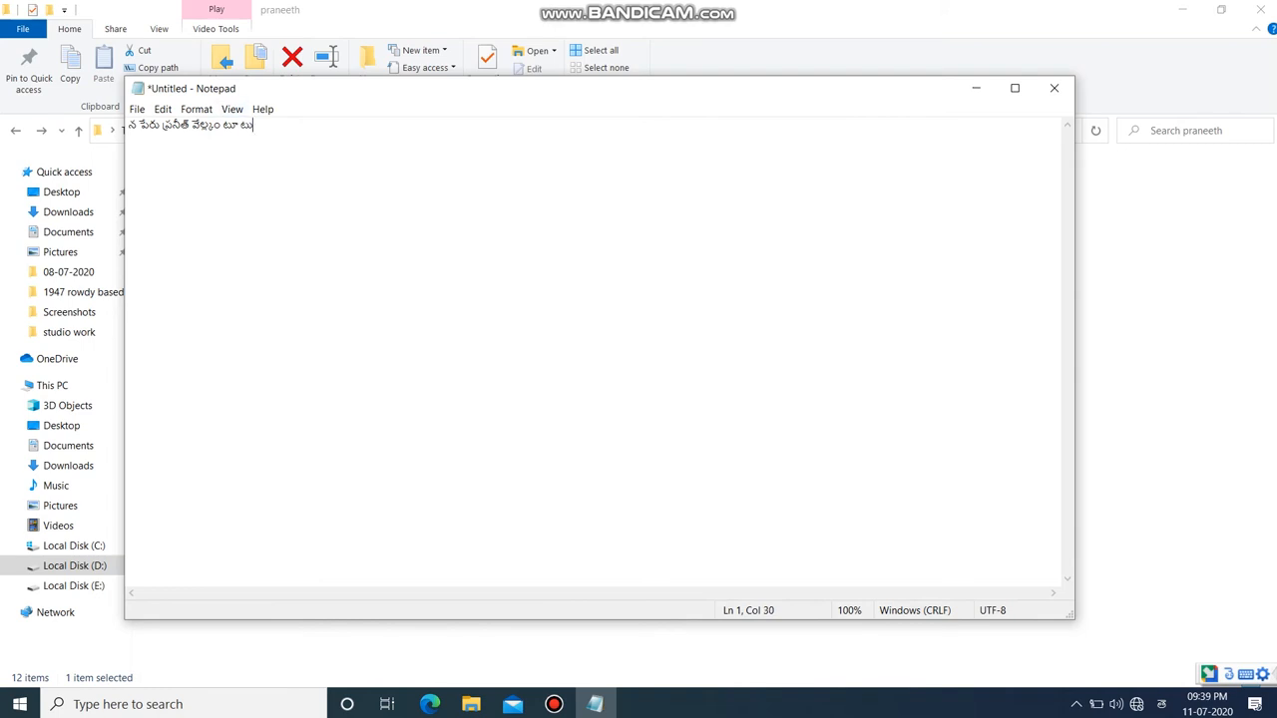
{"action": "type", "text": "m"}
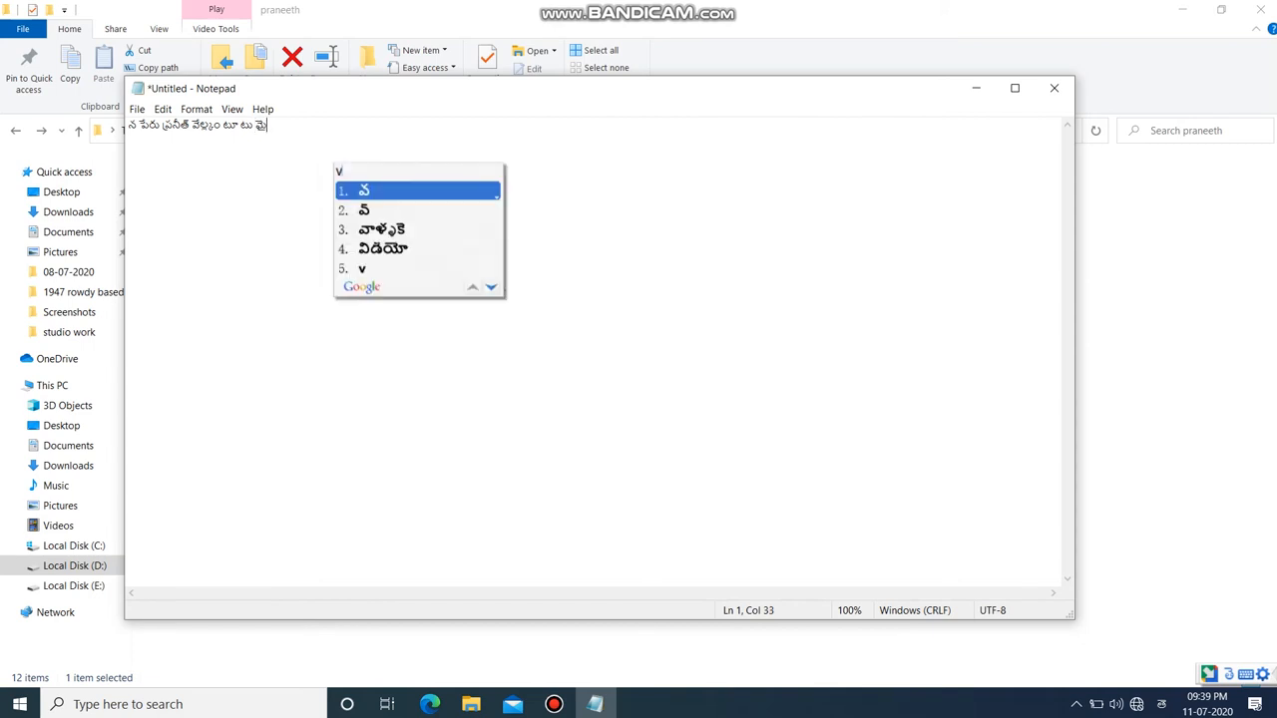
{"action": "type", "text": "channel"}
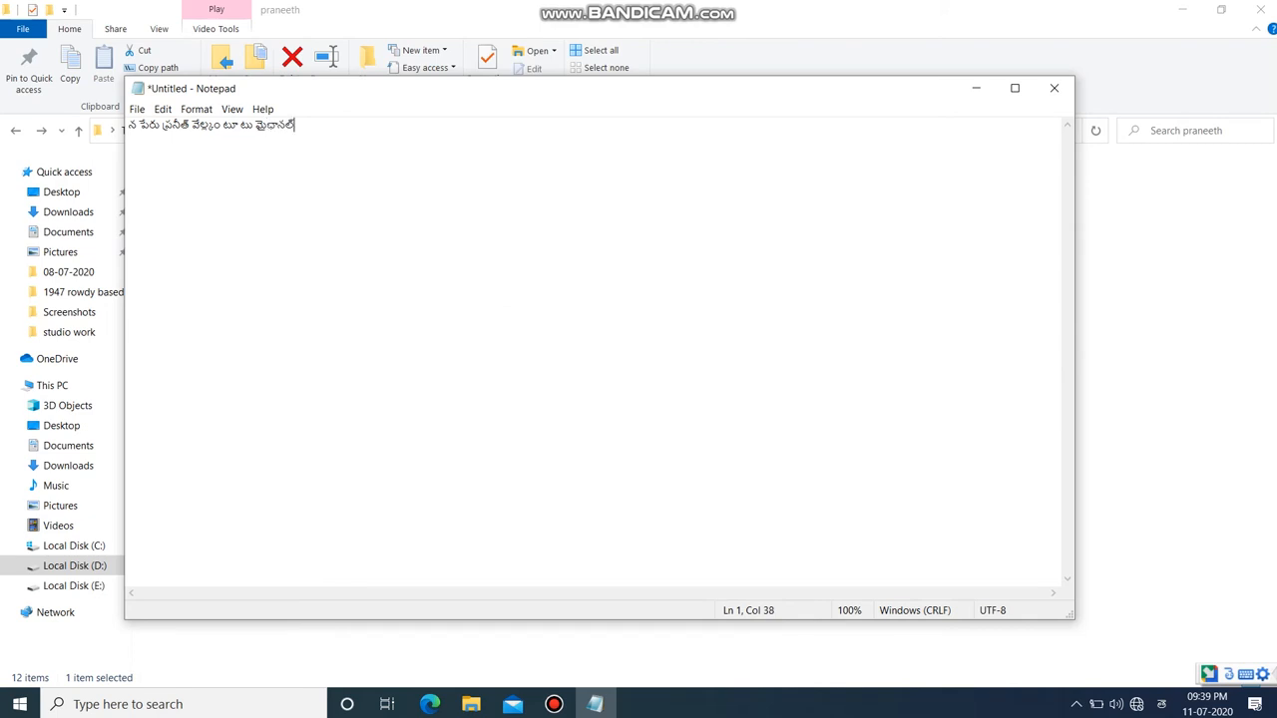
{"action": "key", "text": "Backspace"}
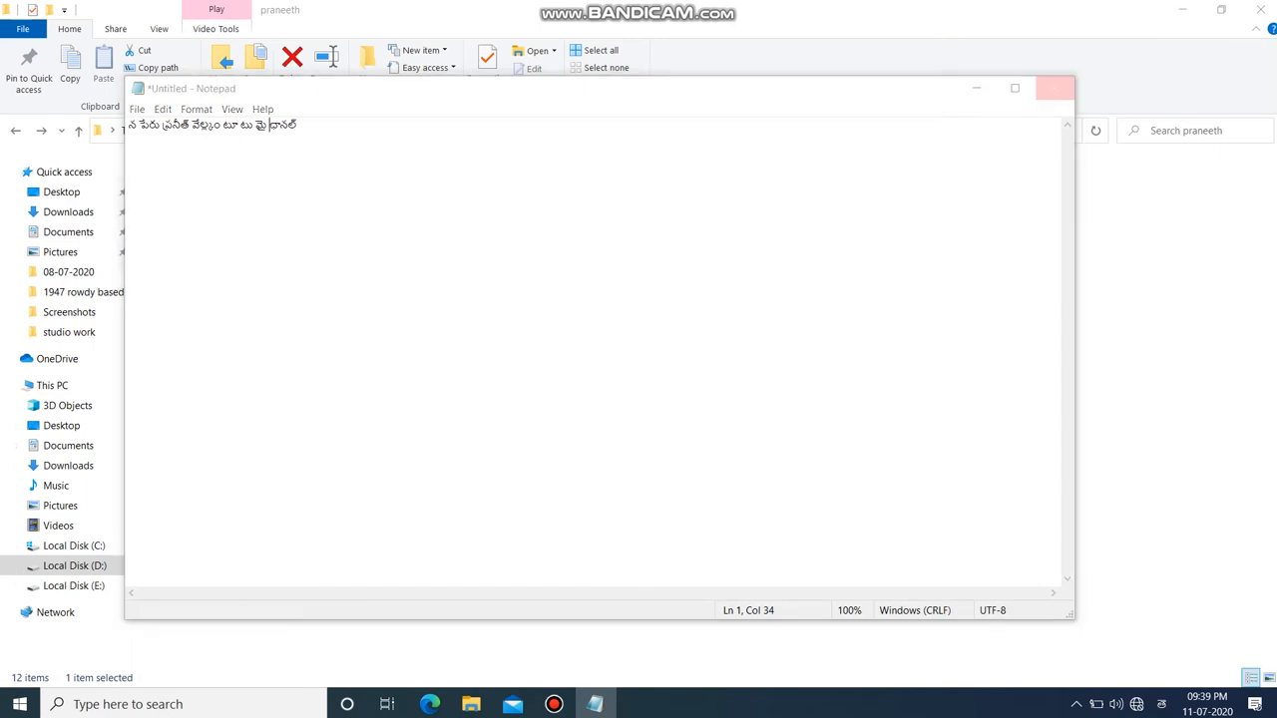
Step: Close Notepad and discard the Telugu text without saving
{"action": "left_click", "coordinate": [1055, 88]}
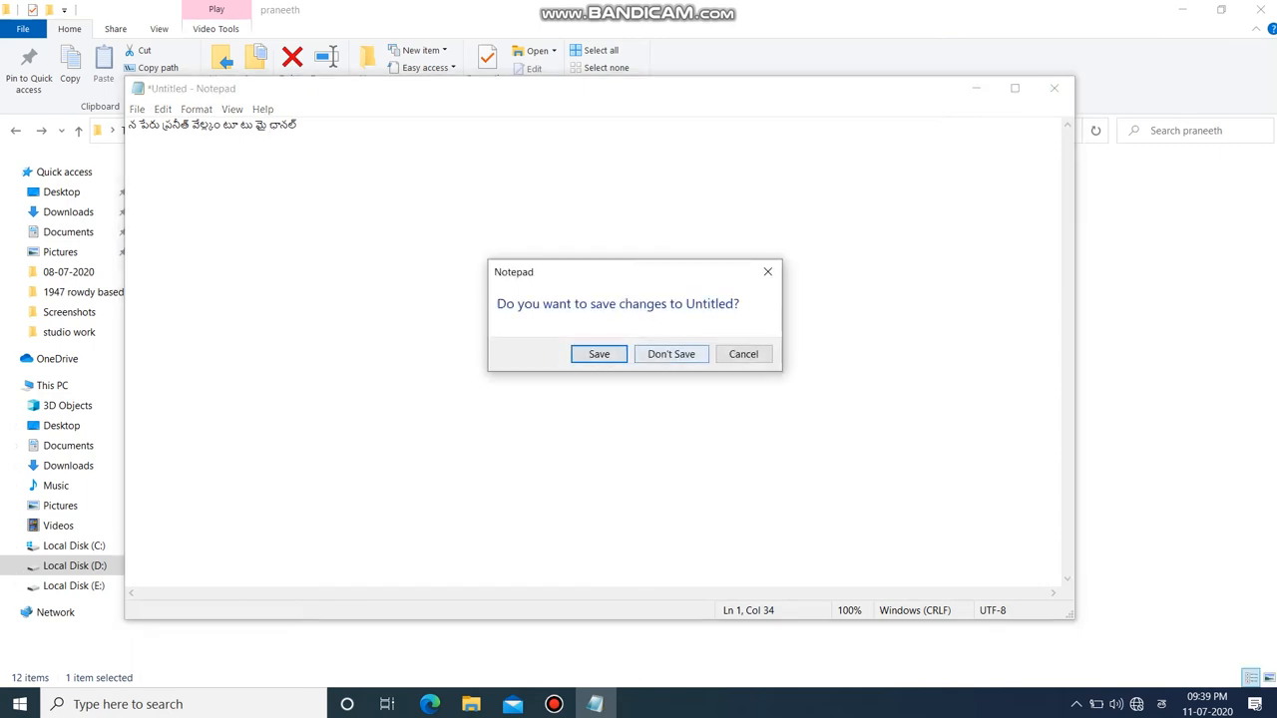
{"action": "left_click", "coordinate": [671, 353]}
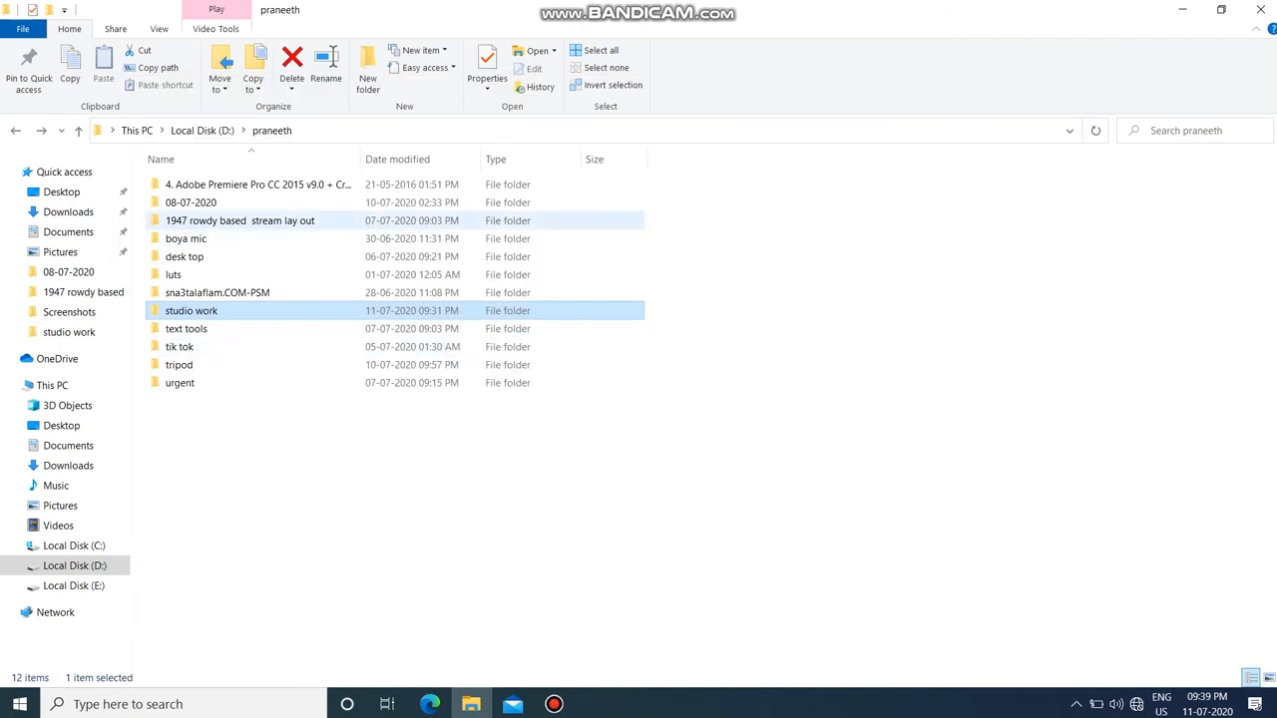
{"action": "mouse_move", "coordinate": [180, 346]}
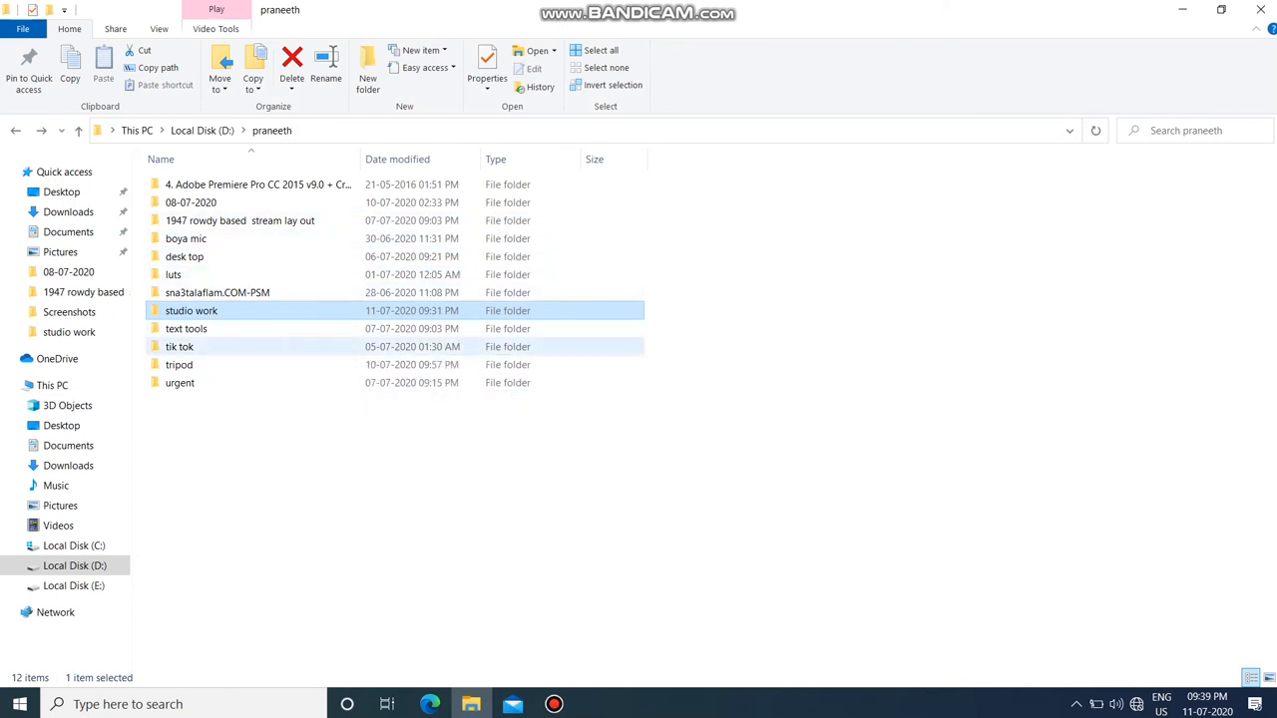
Step: Run GoogleInputToolsTelugu from the text tools folder and finish with 'No, I will reboot later'
{"action": "double_click", "coordinate": [185, 328]}
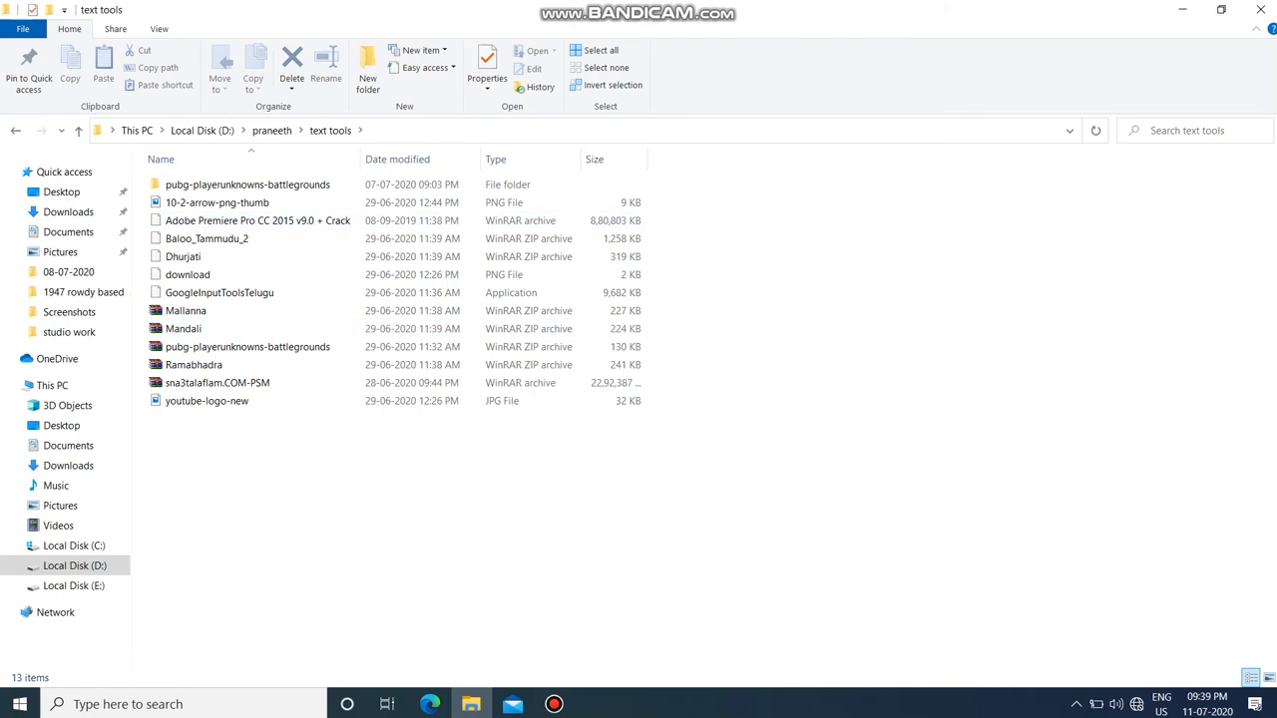
{"action": "left_click", "coordinate": [216, 382]}
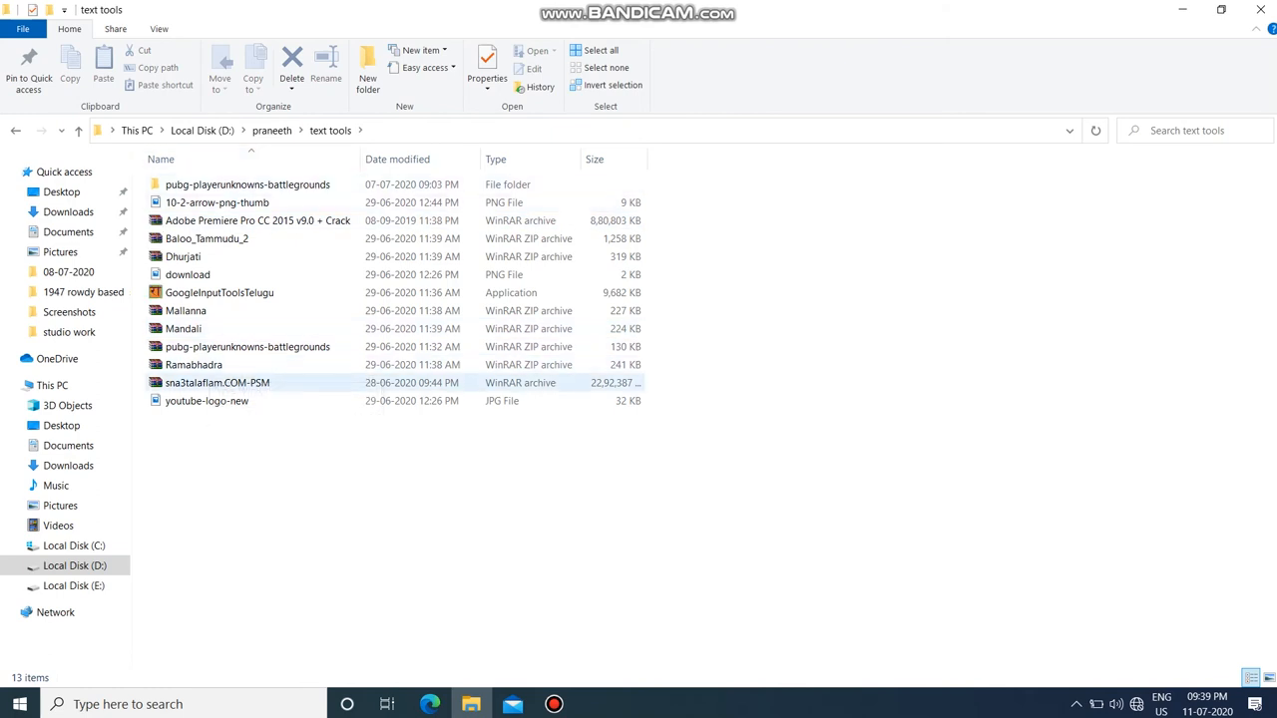
{"action": "left_click", "coordinate": [183, 257]}
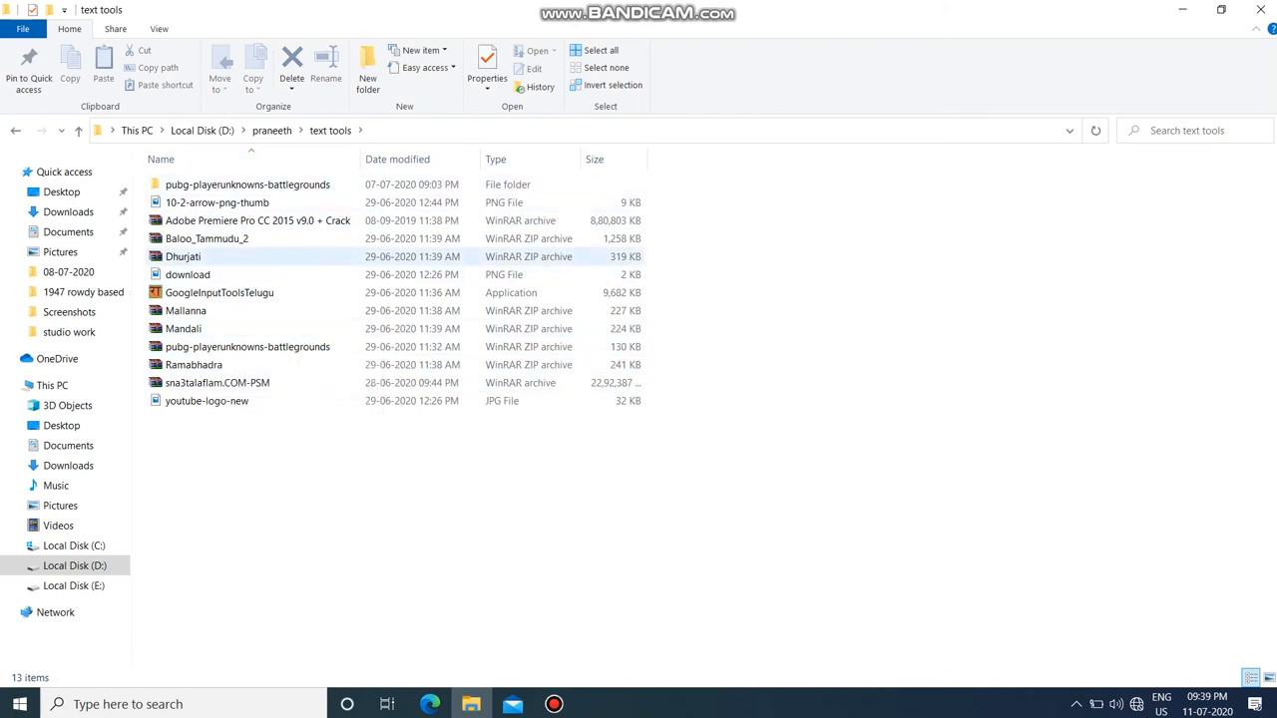
{"action": "left_click", "coordinate": [219, 292]}
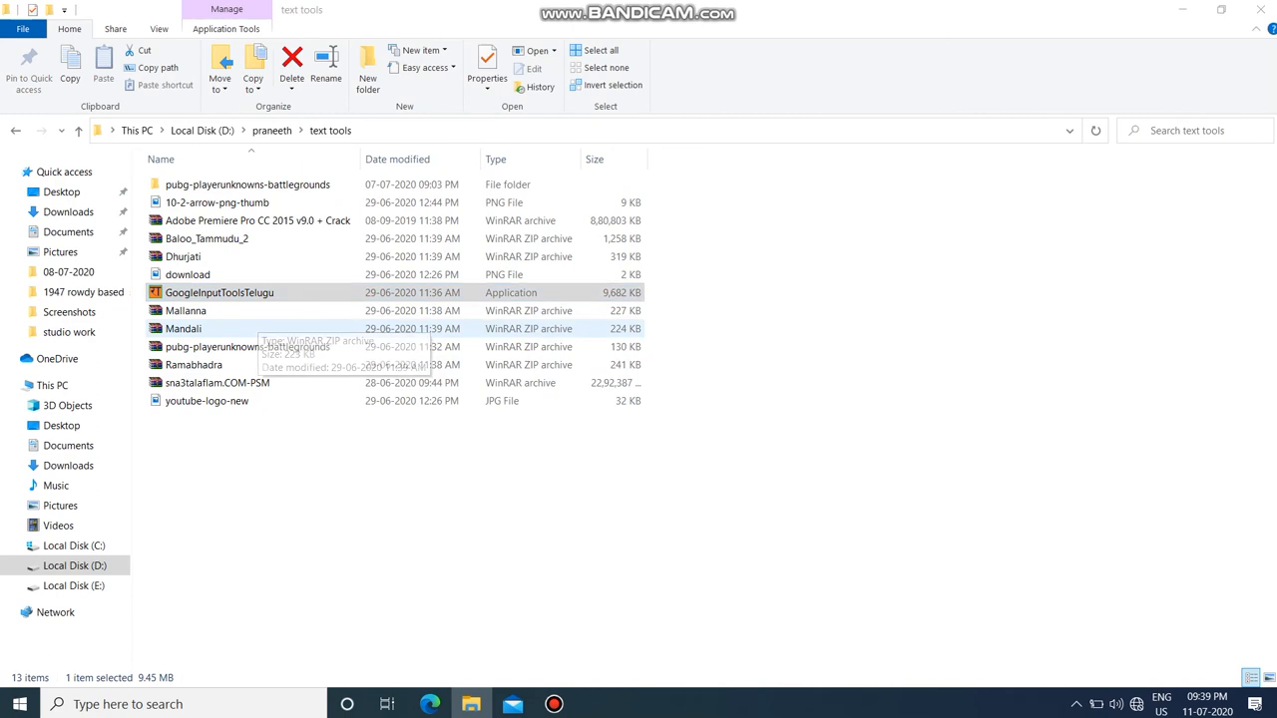
{"action": "double_click", "coordinate": [218, 292]}
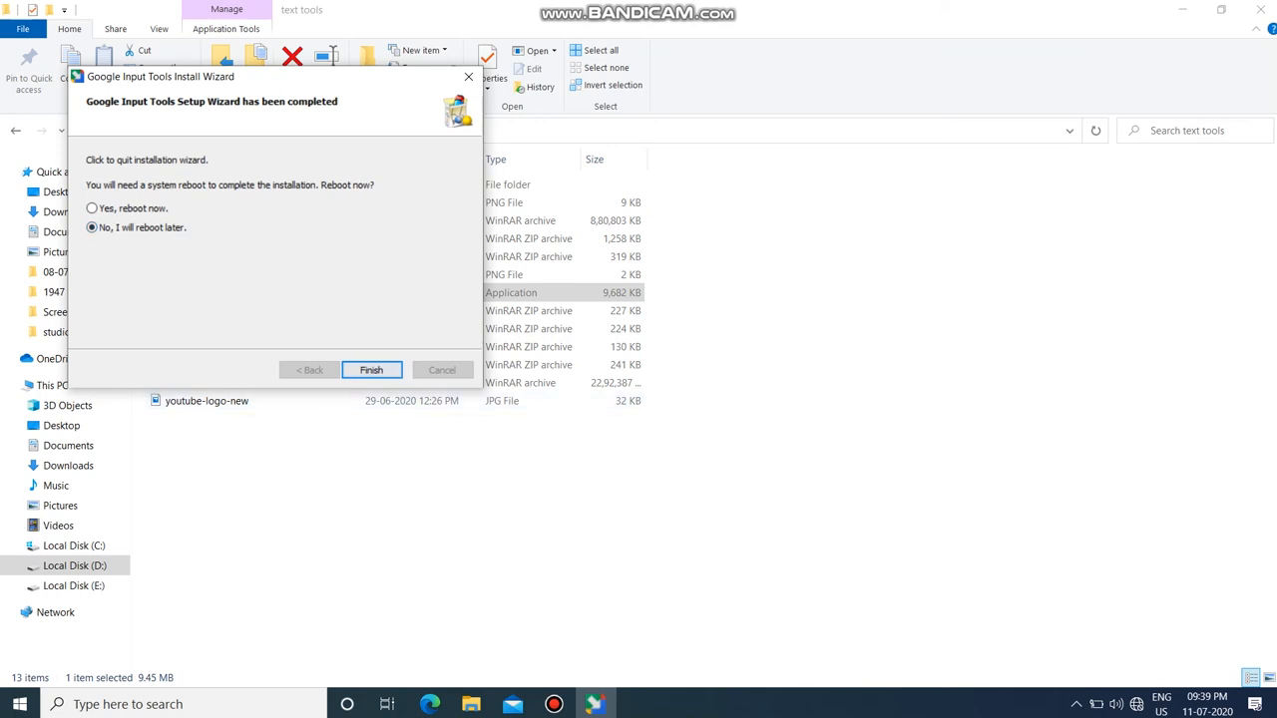
{"action": "left_click", "coordinate": [371, 369]}
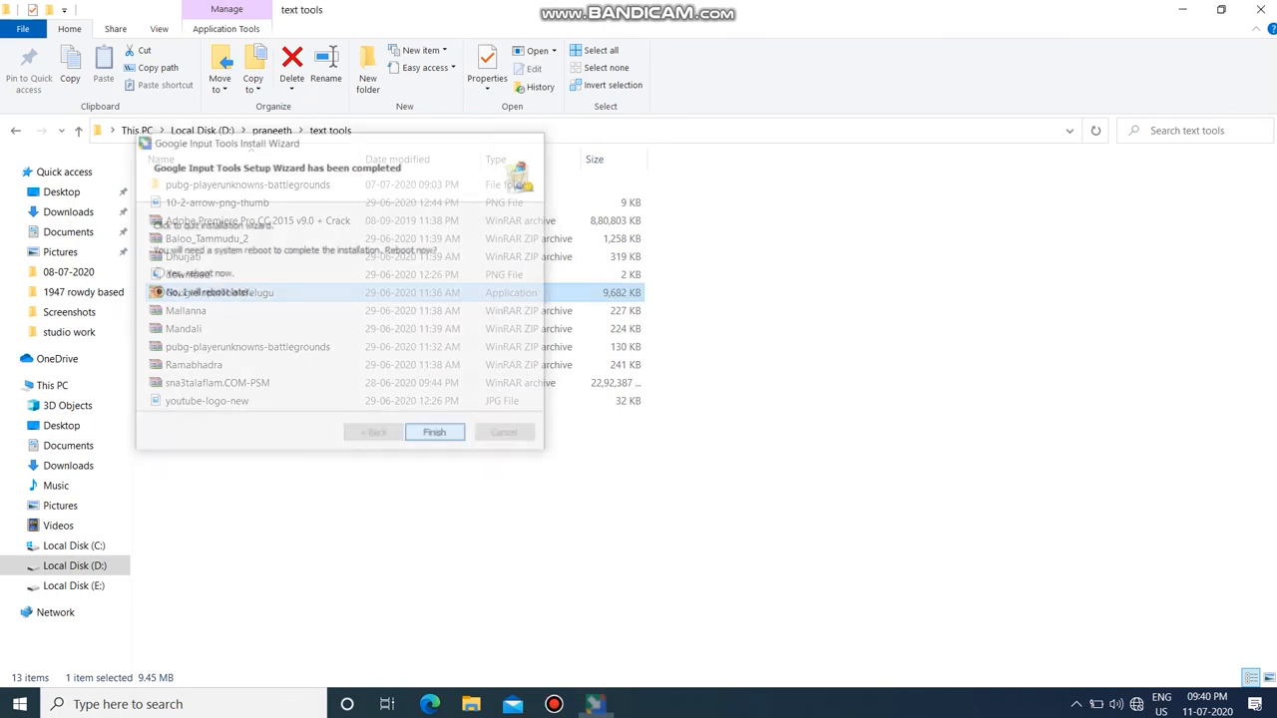
Step: Open the Dhurjati font ZIP archive in WinRAR
{"action": "left_click", "coordinate": [434, 432]}
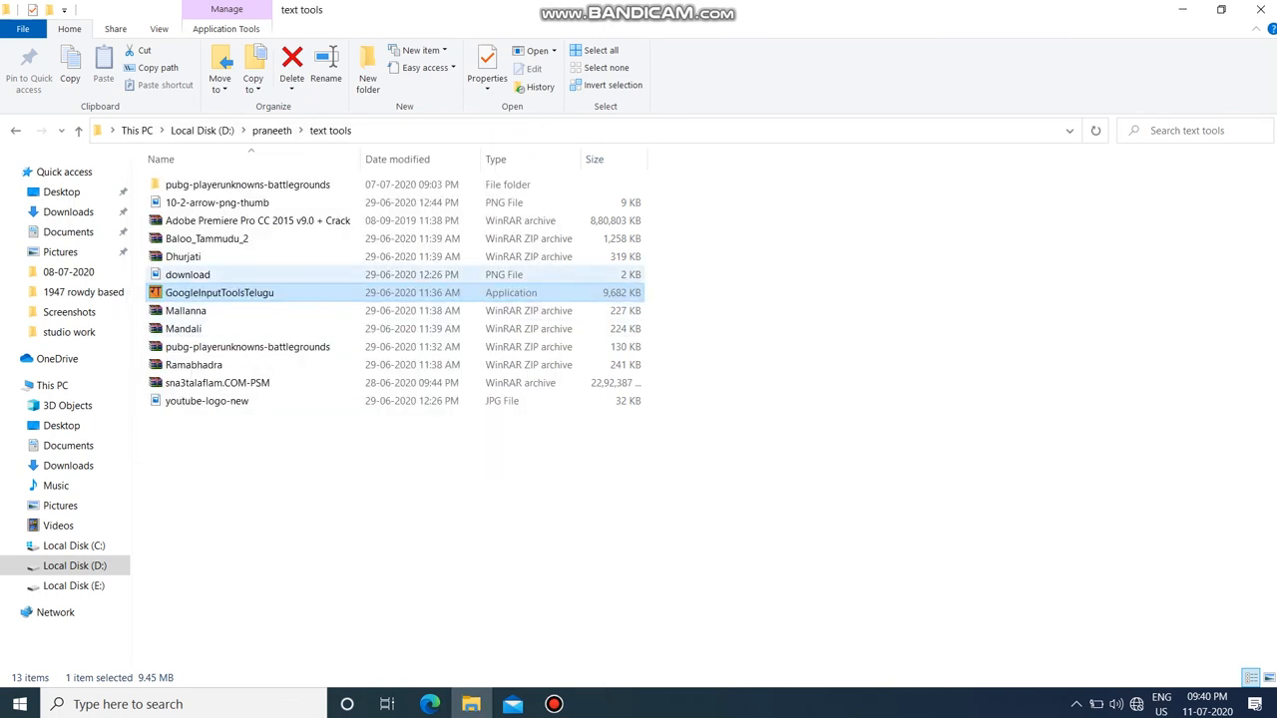
{"action": "left_click", "coordinate": [184, 257]}
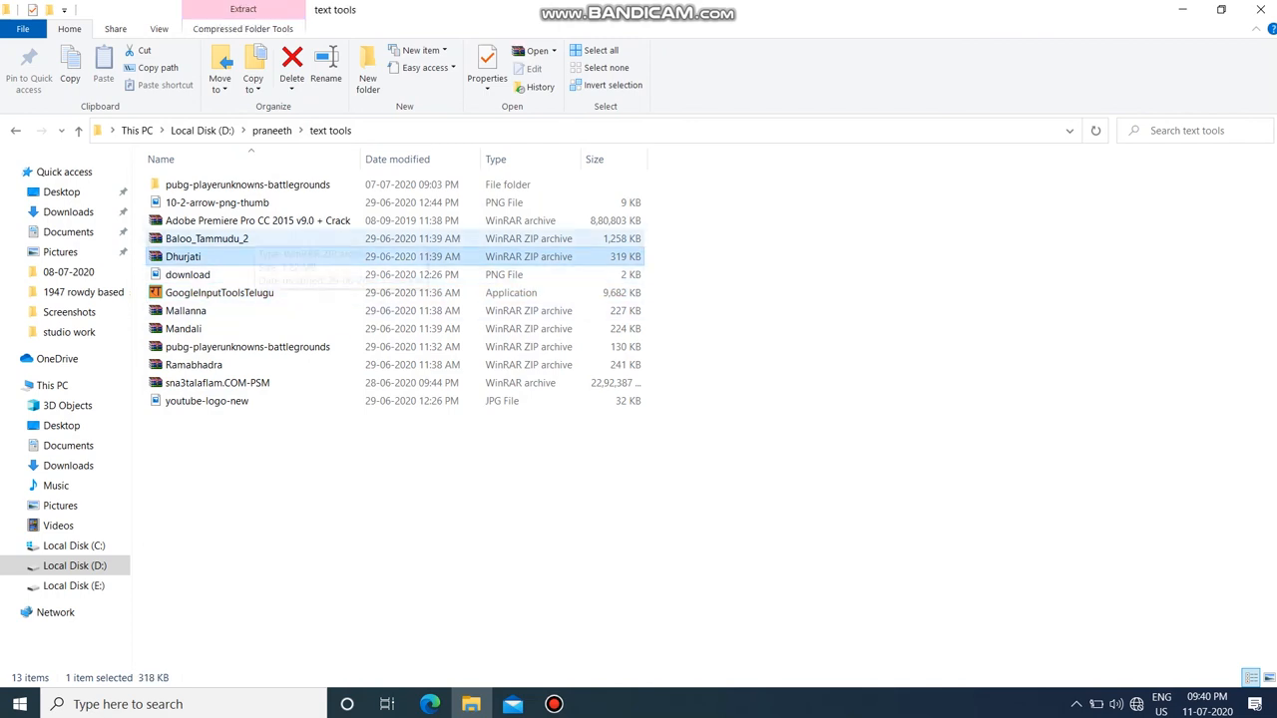
{"action": "double_click", "coordinate": [182, 256]}
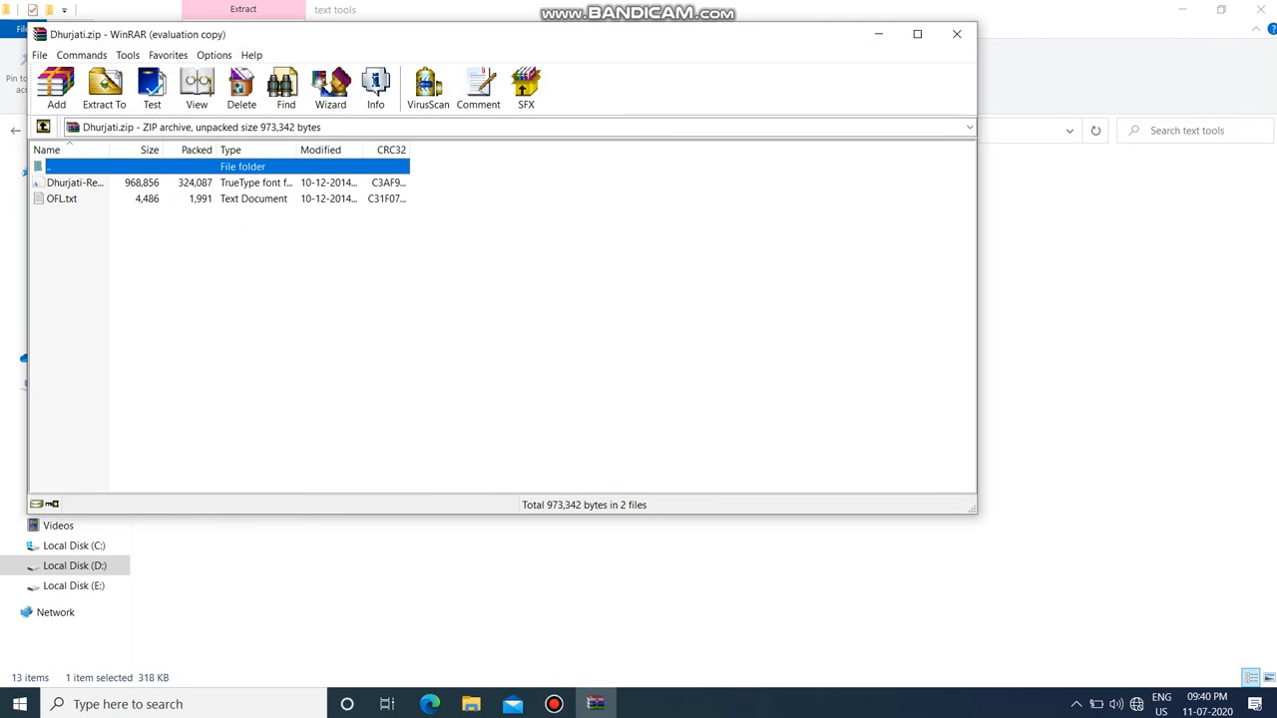
Step: Install the Dhurjati TrueType font through Font Viewer and close the preview
{"action": "double_click", "coordinate": [75, 183]}
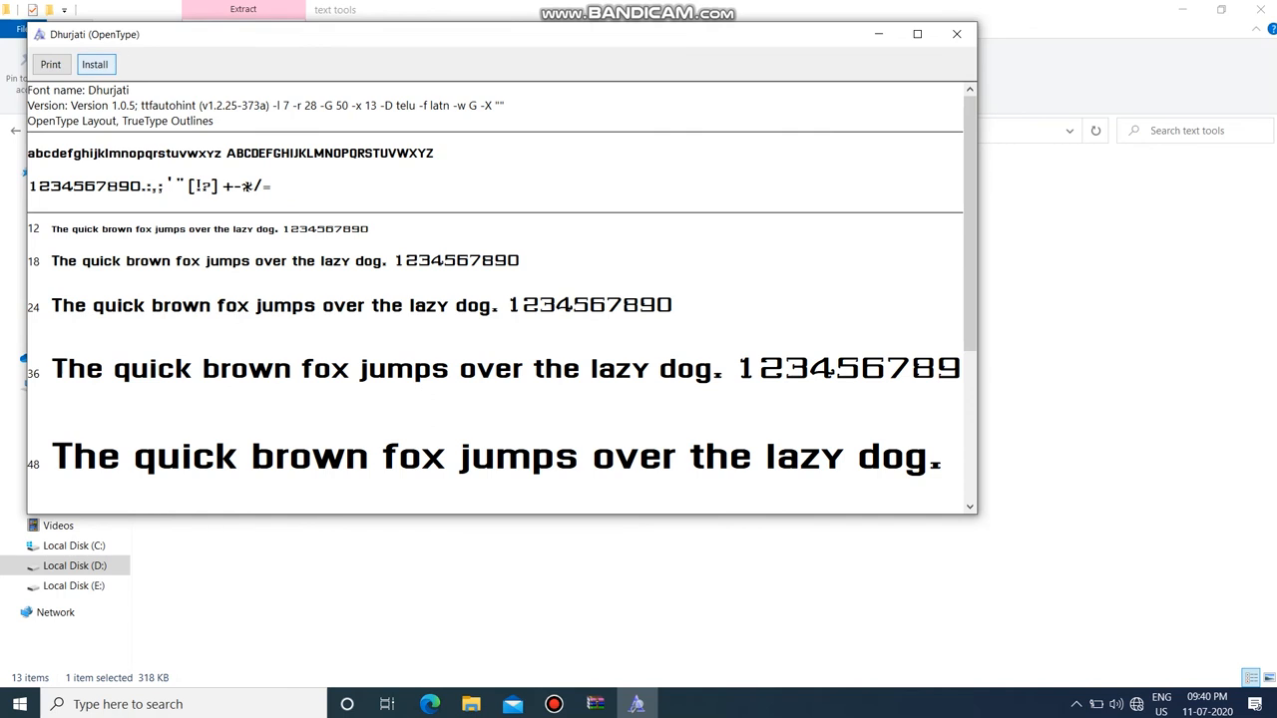
{"action": "left_click", "coordinate": [95, 63]}
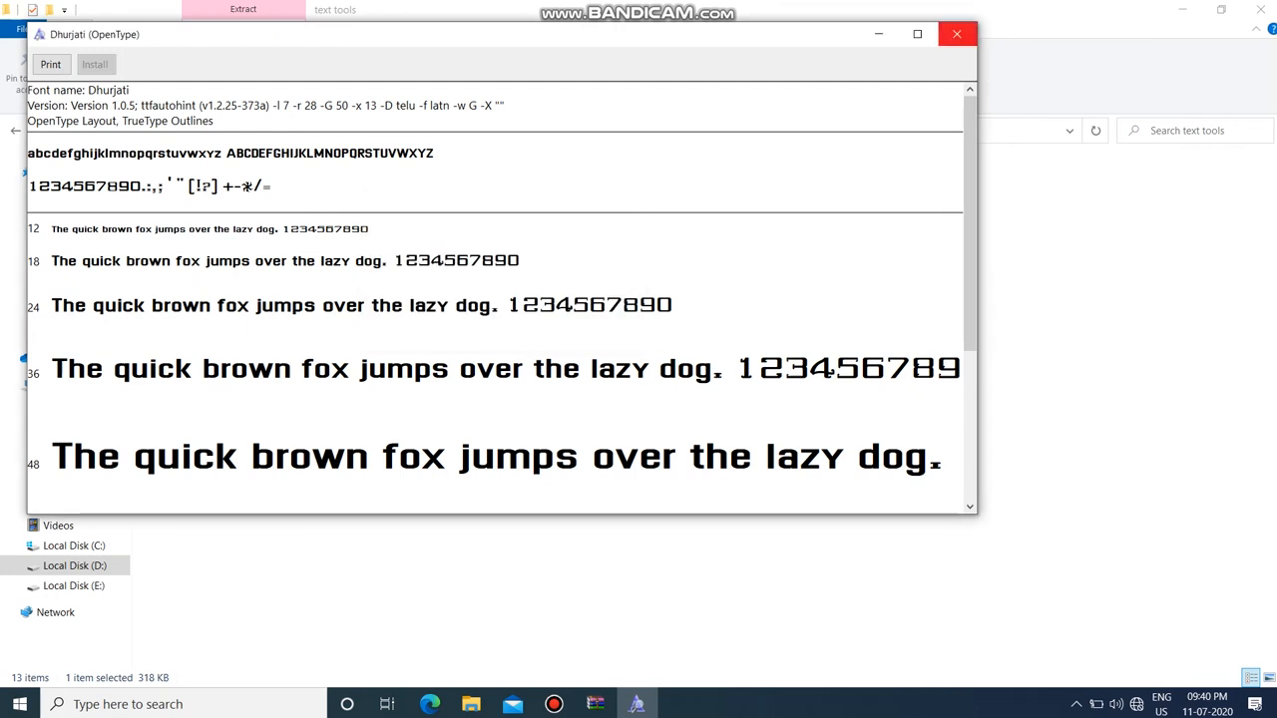
{"action": "left_click", "coordinate": [957, 34]}
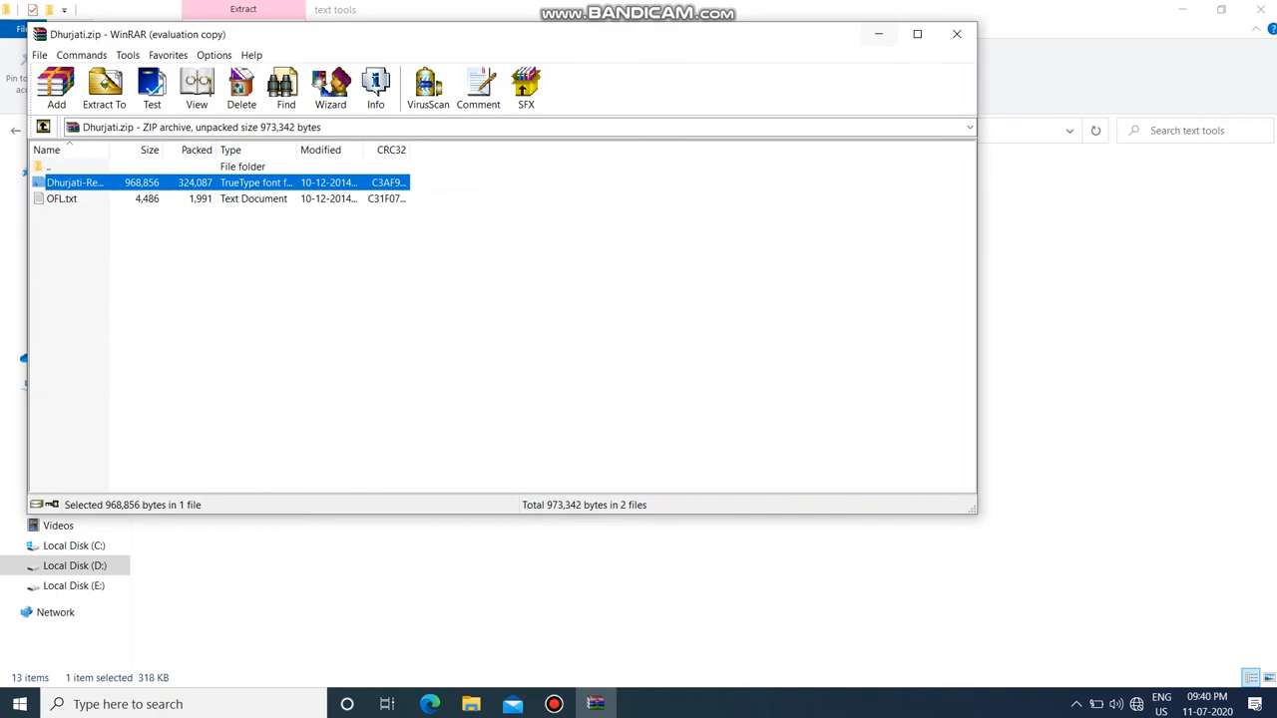